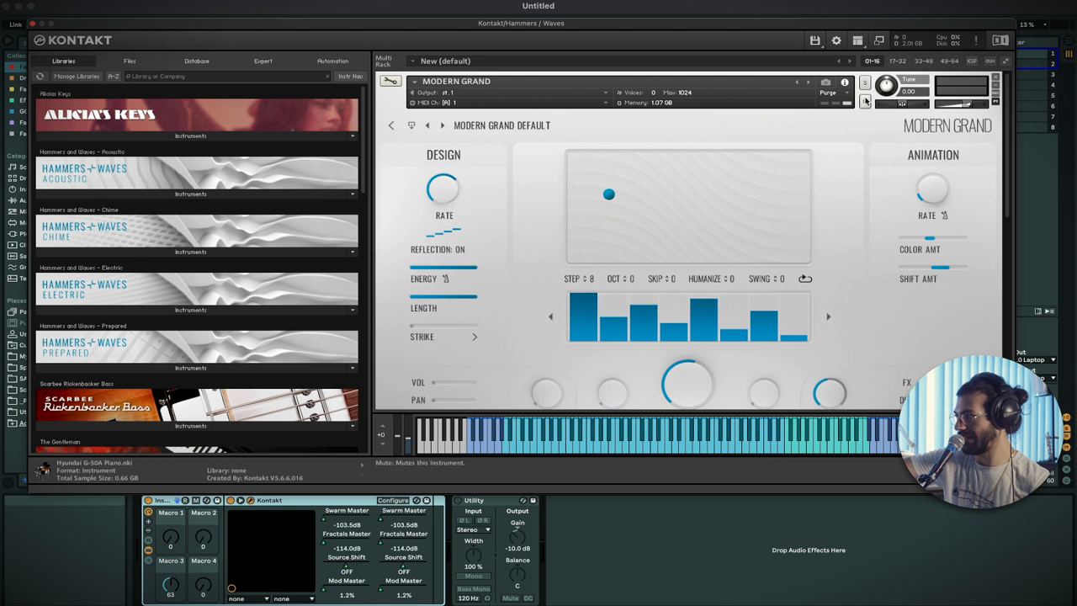
# Show the UX Upright instrument's controls with its Realism and Hyper-Realism settings
pyautogui.scroll(-3)
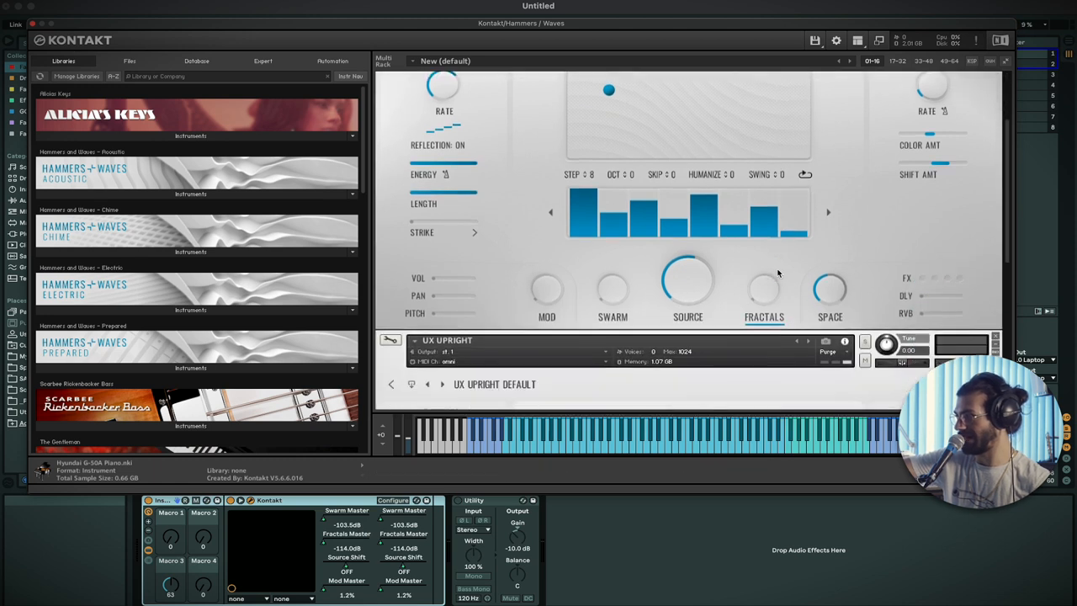
pyautogui.click(687, 316)
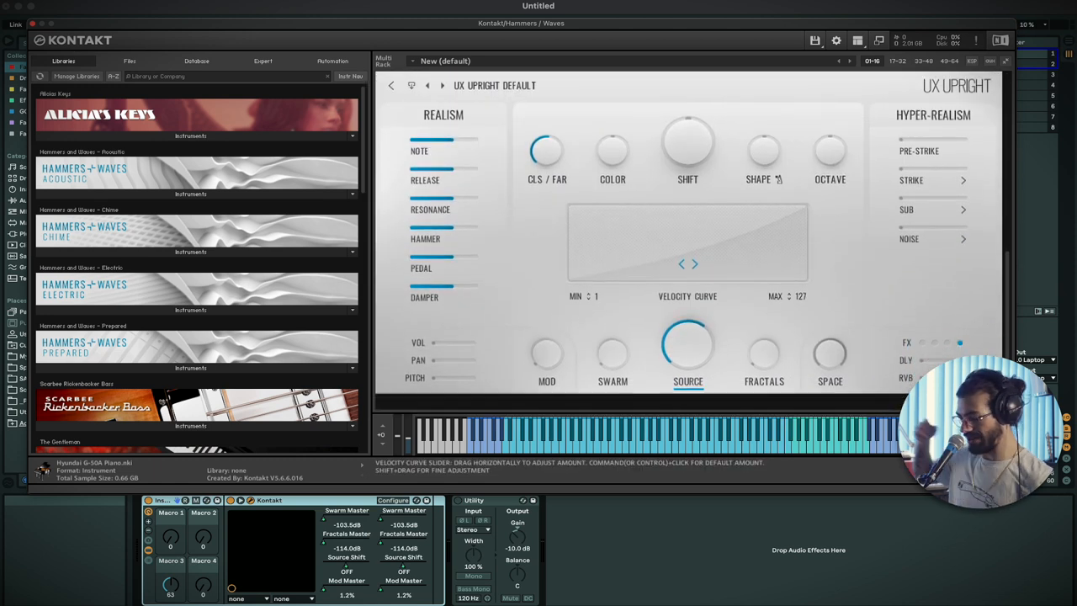